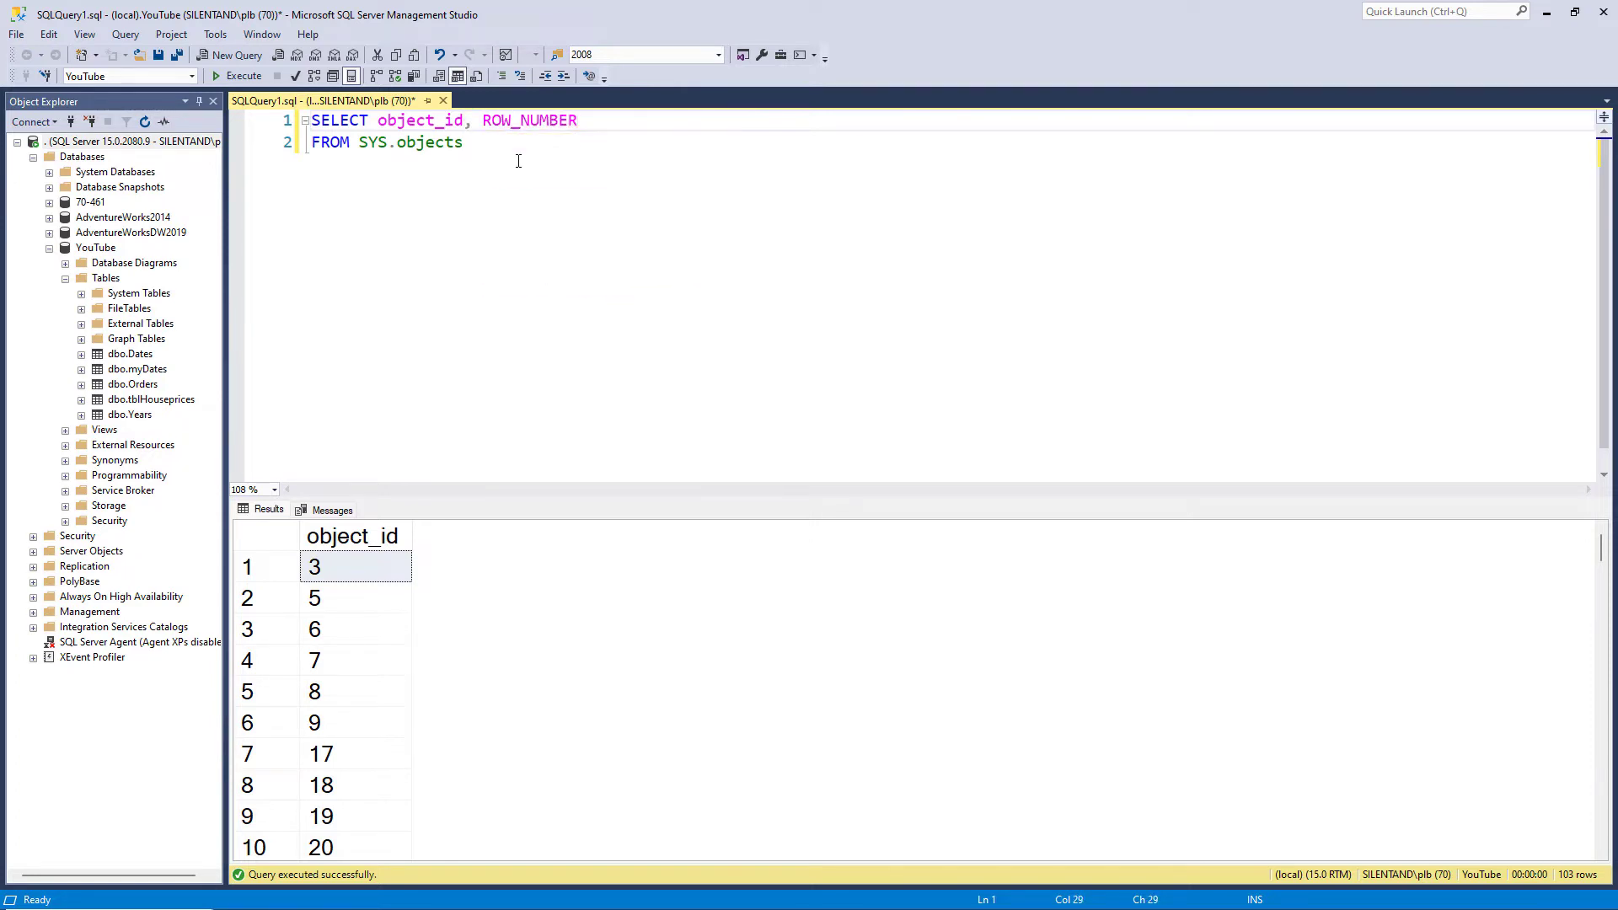
- Add () after ROW_NUMBER and begin the window clause with OVER(
type("()")
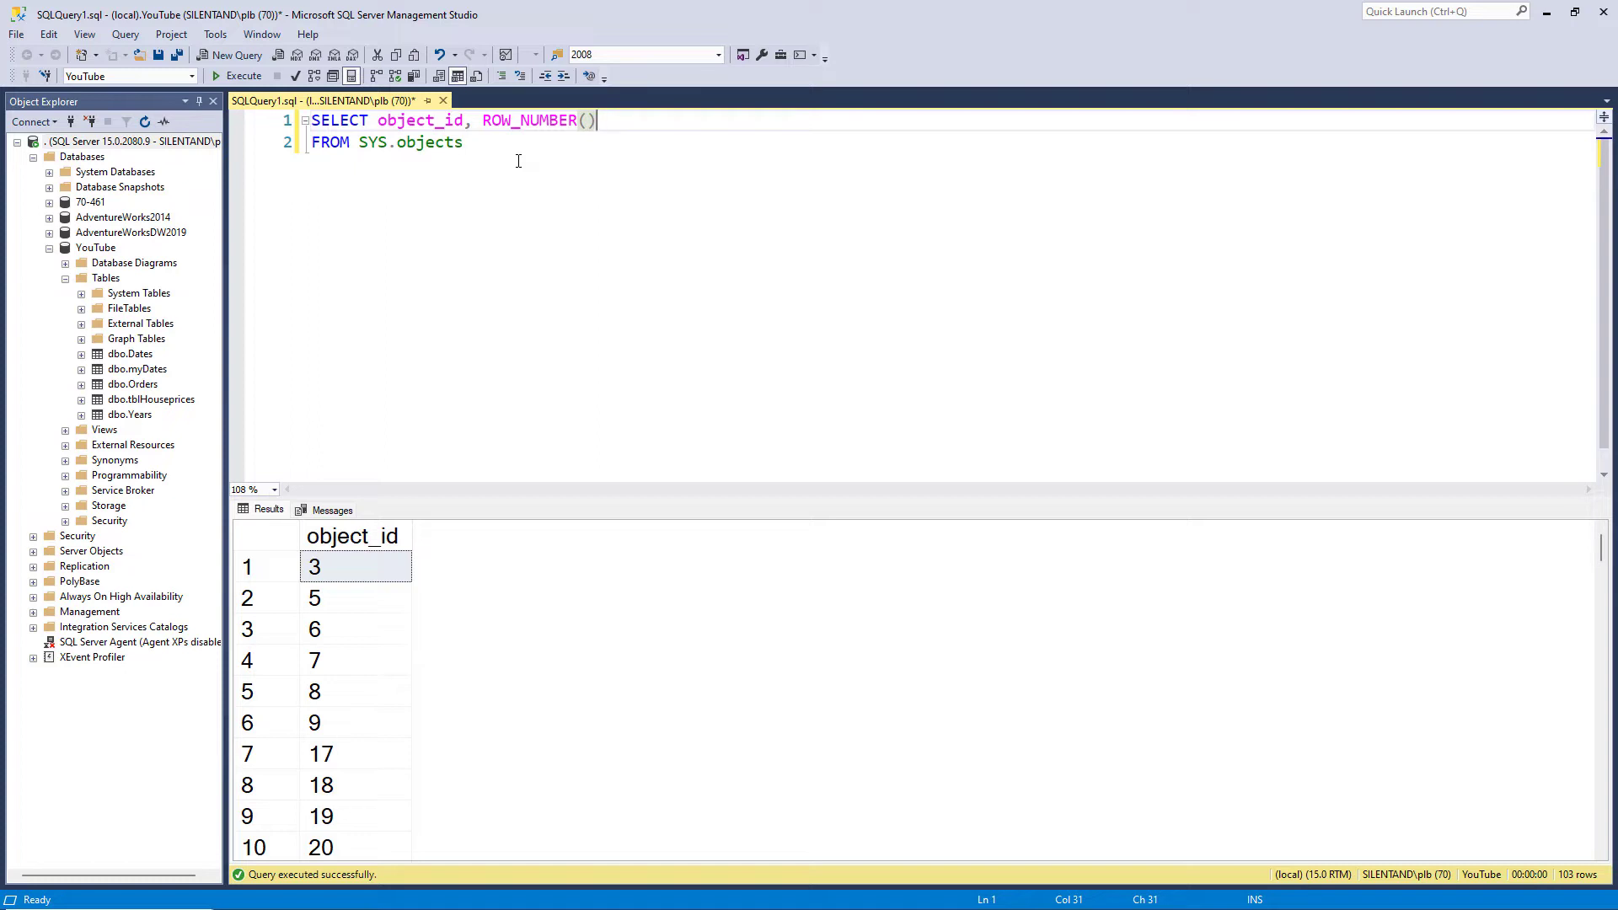
type("OVER(")
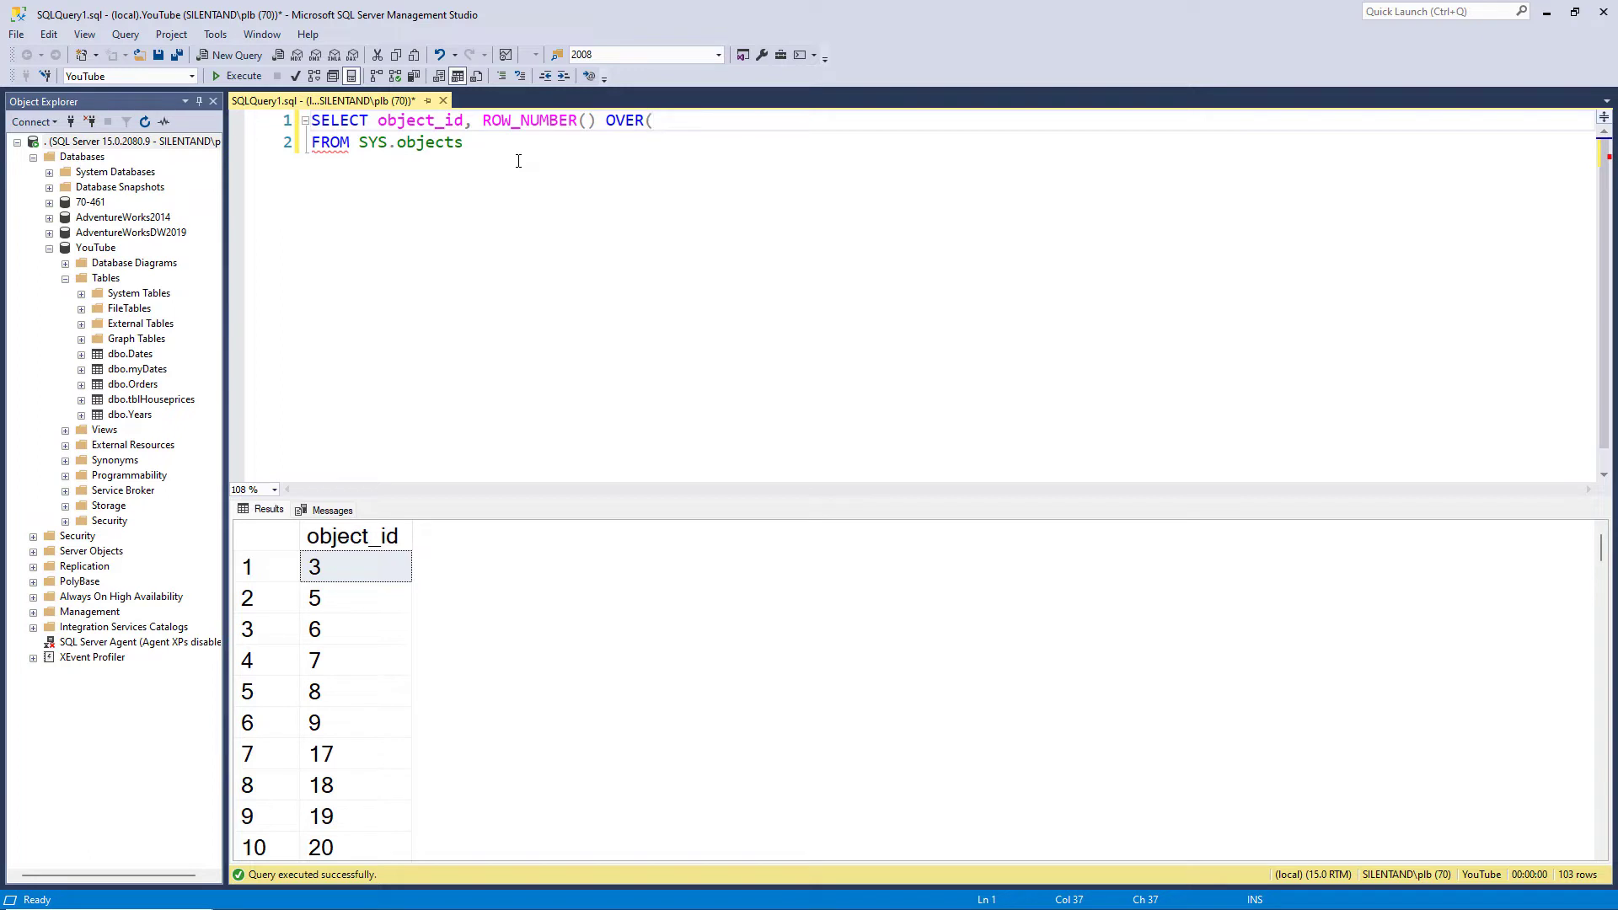
- Complete the clause as ROW_NUMBER() OVER(ORDER BY object_id)
type("ORDER BY object_id")
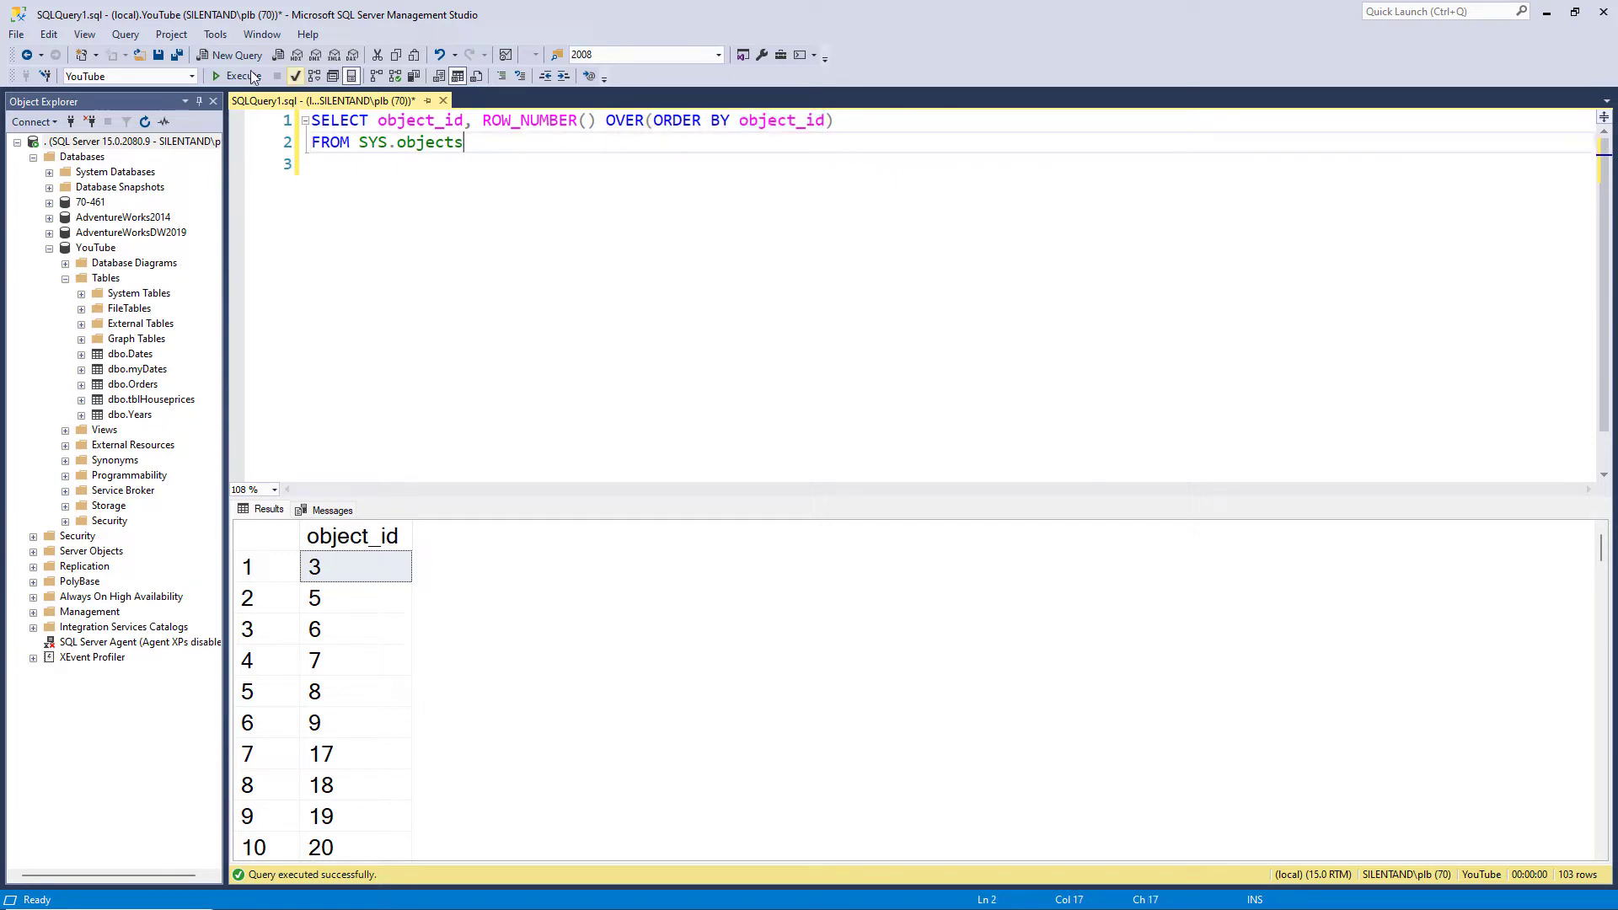
- Run the query and divide the row number by 2.0, returning 0.5, 1.0, 1.5 onward
left_click(237, 76)
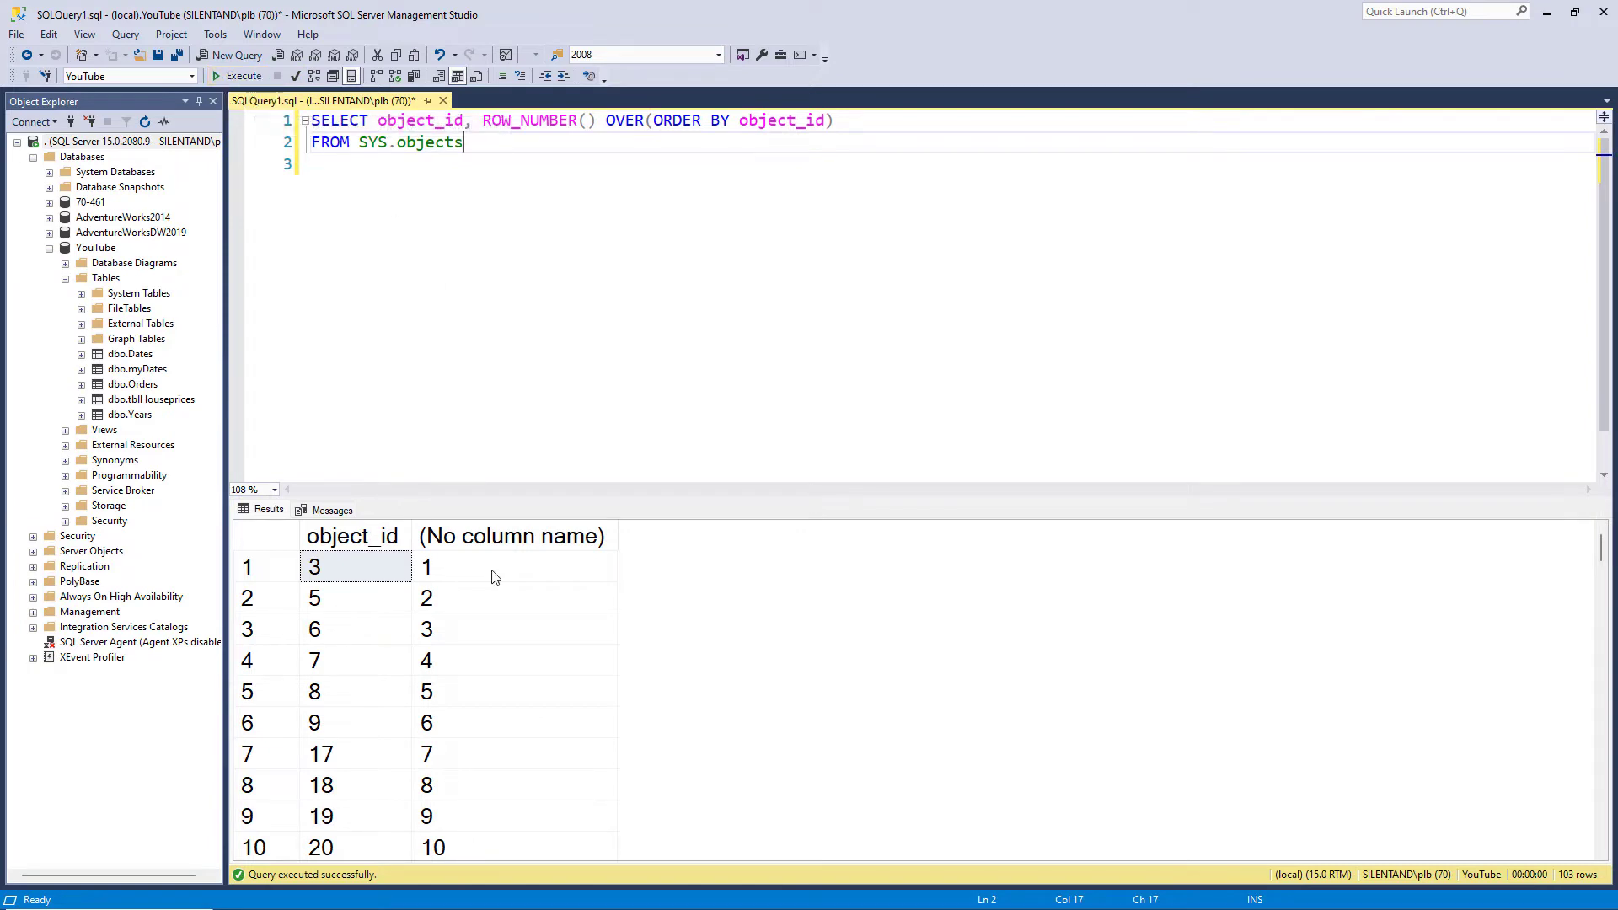
left_click(426, 567)
type(" / 2.0")
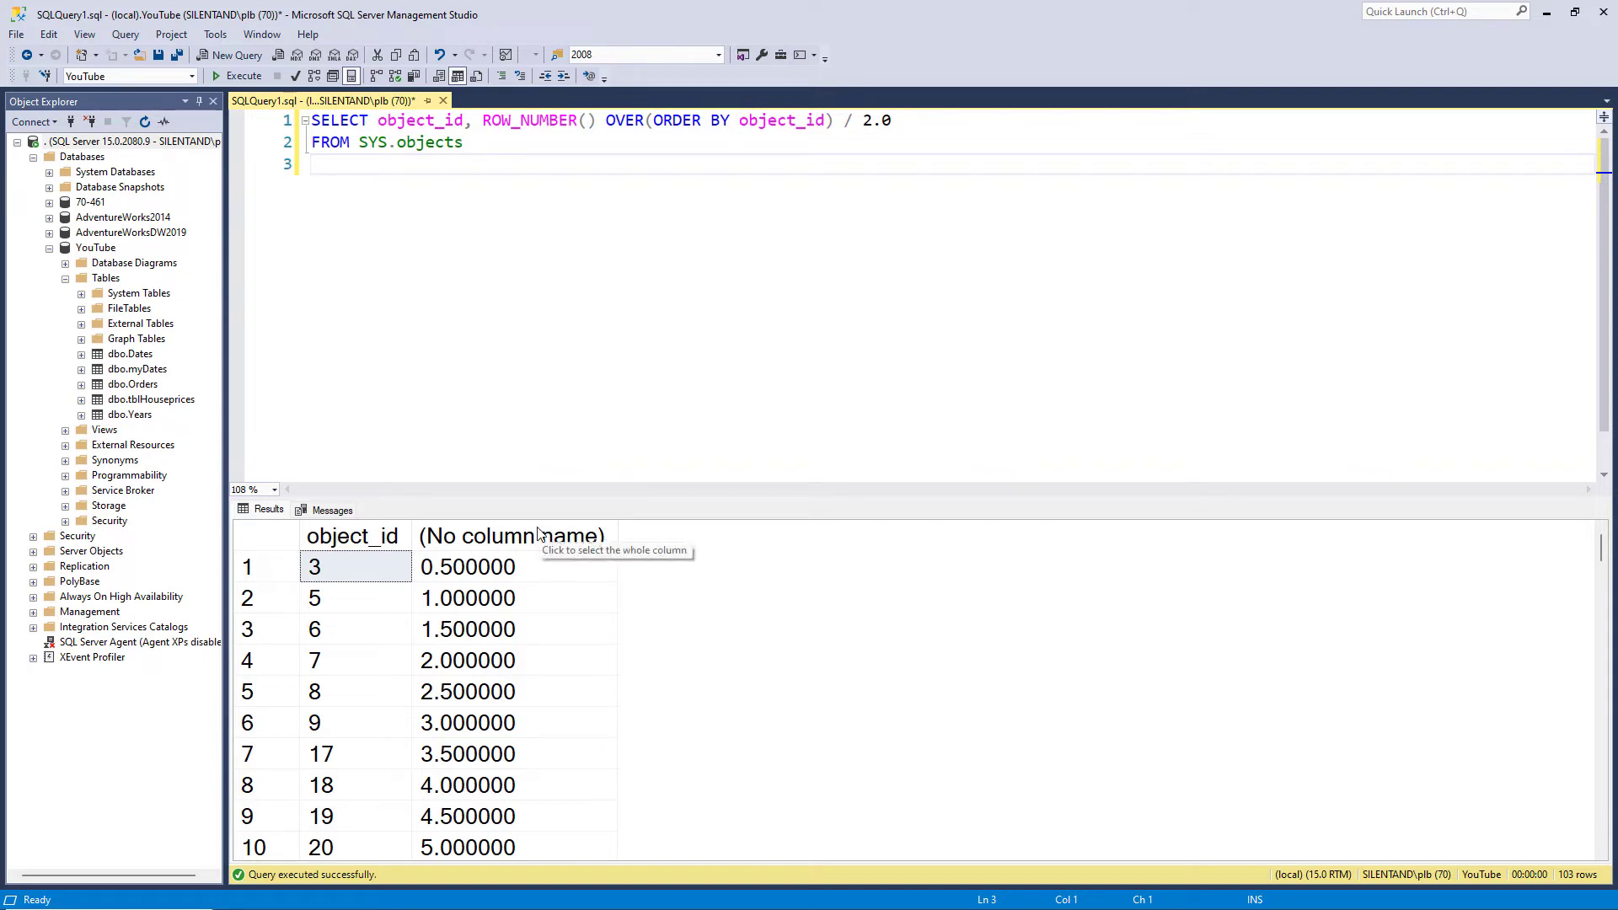
- Add a second line '- (ROW_NUMBER() OVER(ORDER BY object_id) / 2.0' and select the expression to rework it
type("- (ROW_NUMBER() OVER(ORDER BY object_id) / 2.0")
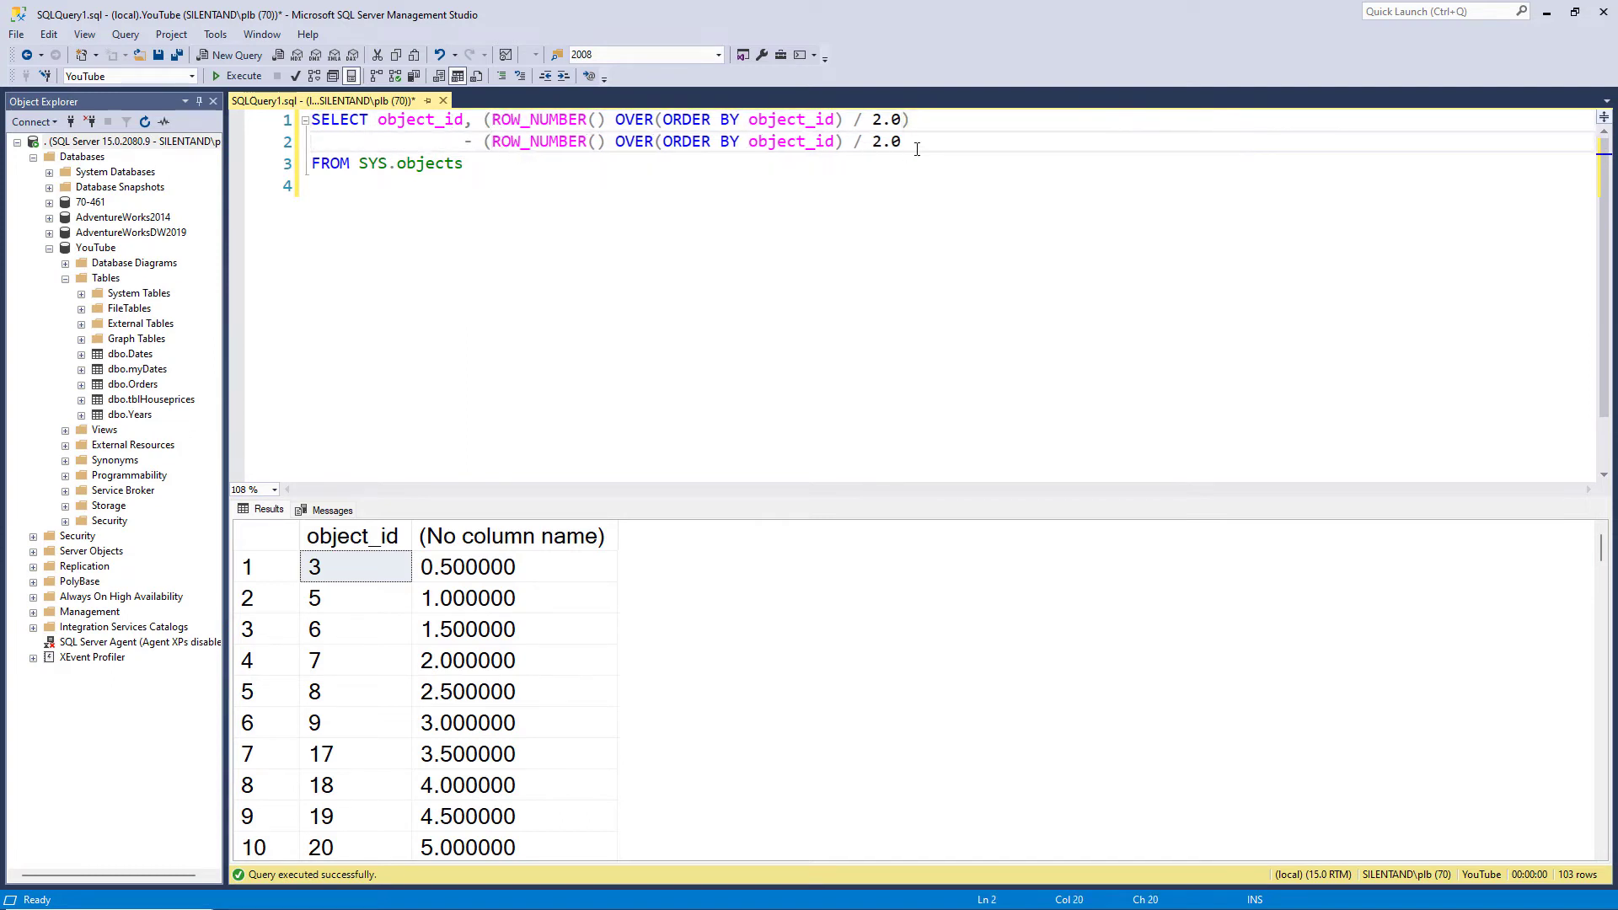
left_click_drag(486, 142, 909, 141)
type("%")
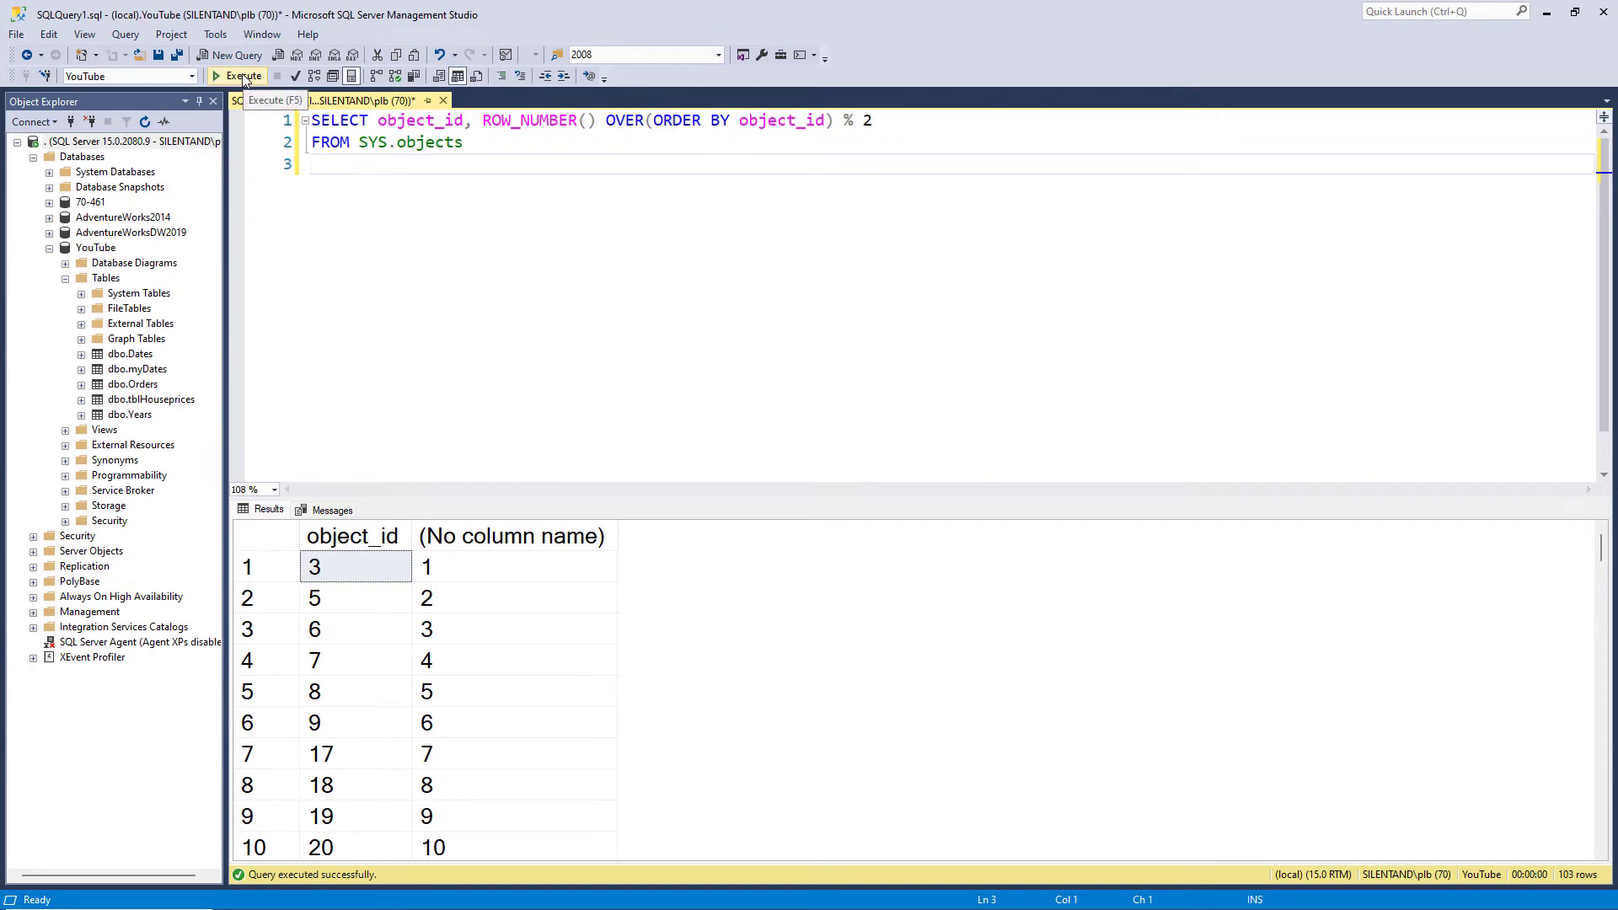
left_click(243, 76)
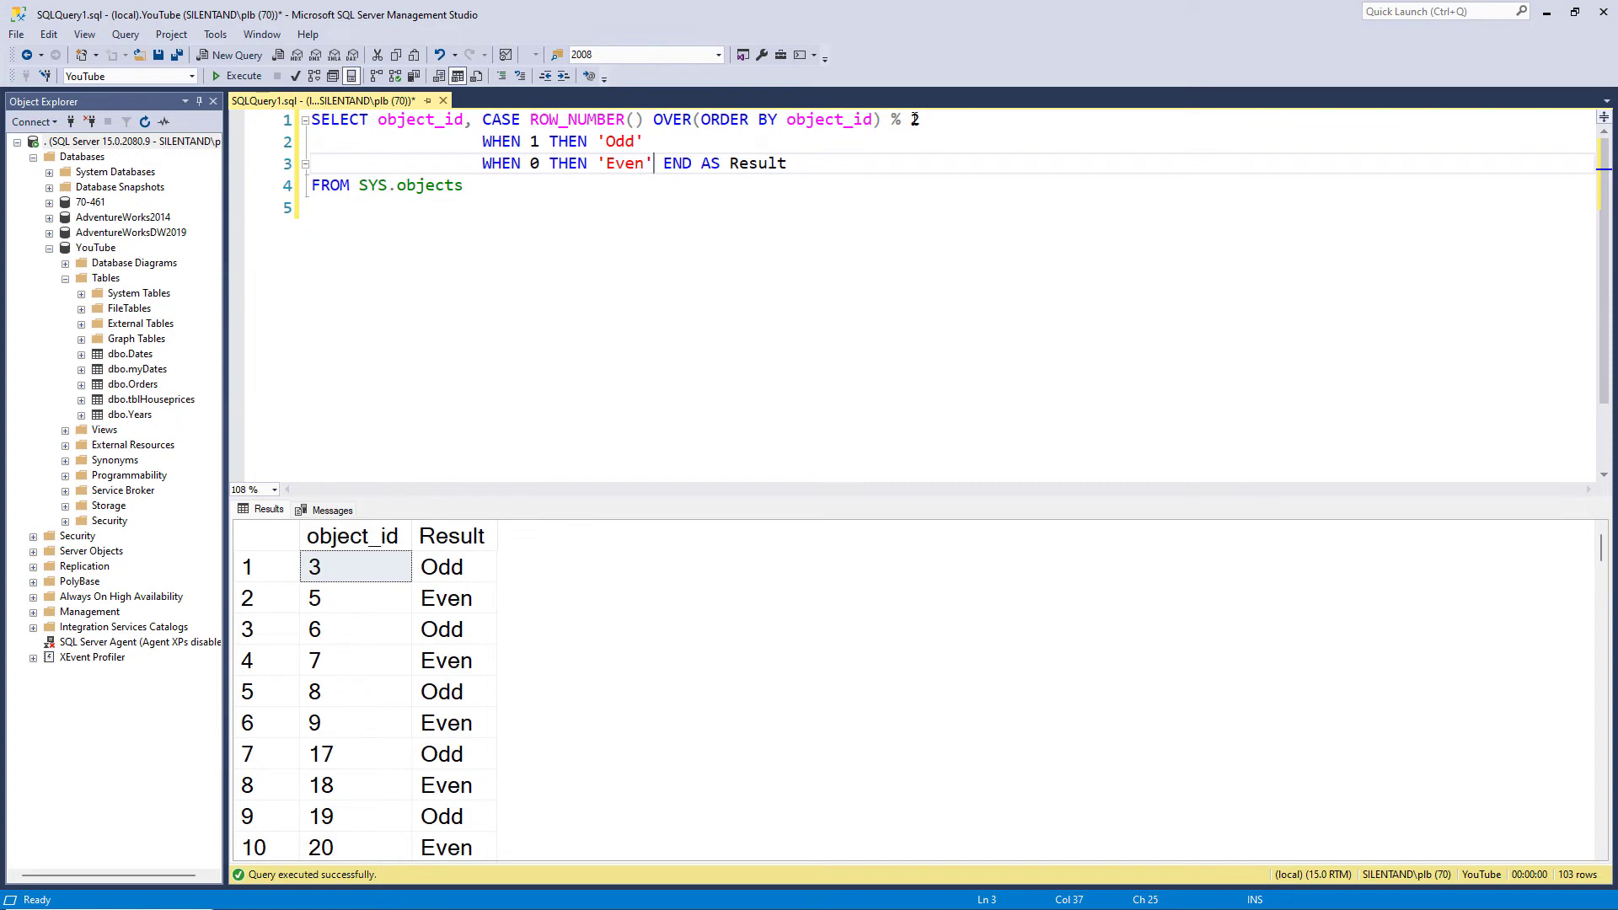
- Change the CASE expression to % 3 so every third Result is NULL
type("3")
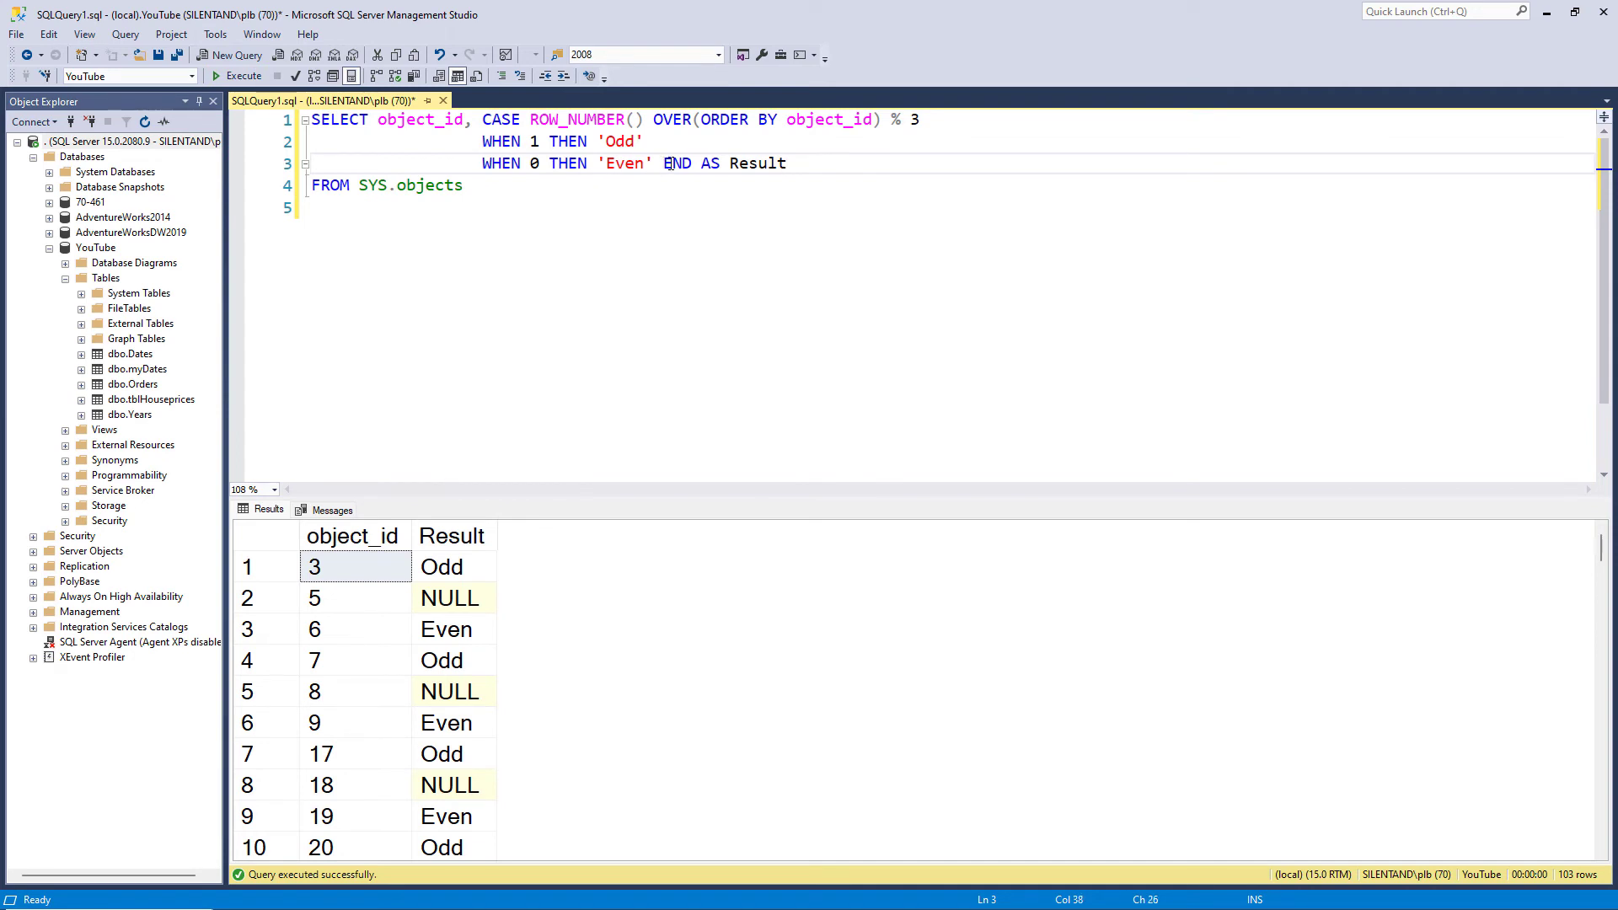